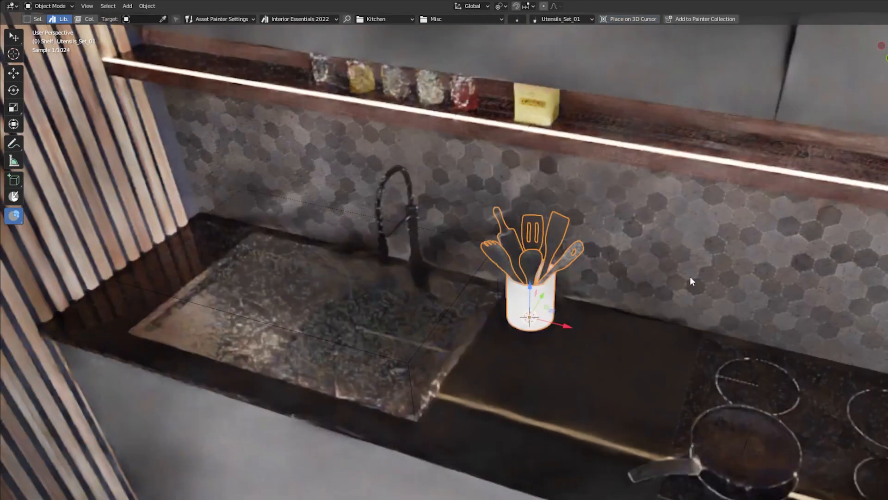
# Step: Choose Lamp_Pendant_16 from the Pendant lamps subcategory and place it in the dining room
pyautogui.click(460, 19)
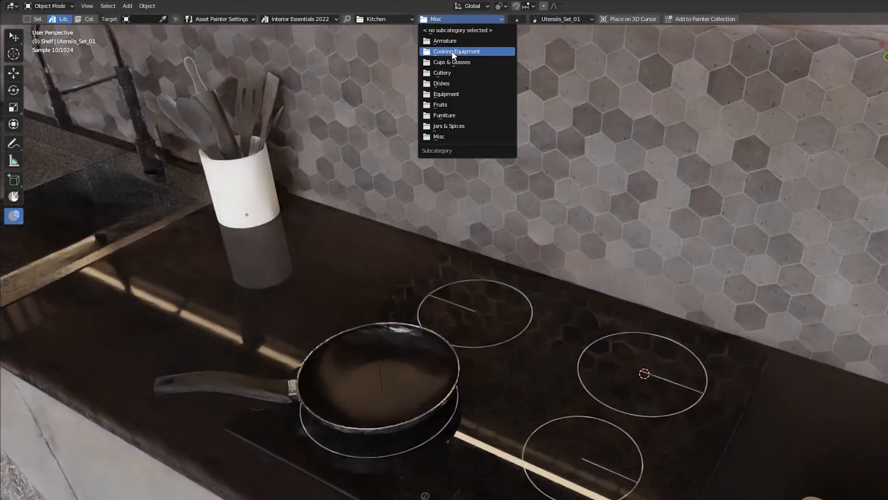
pyautogui.click(456, 52)
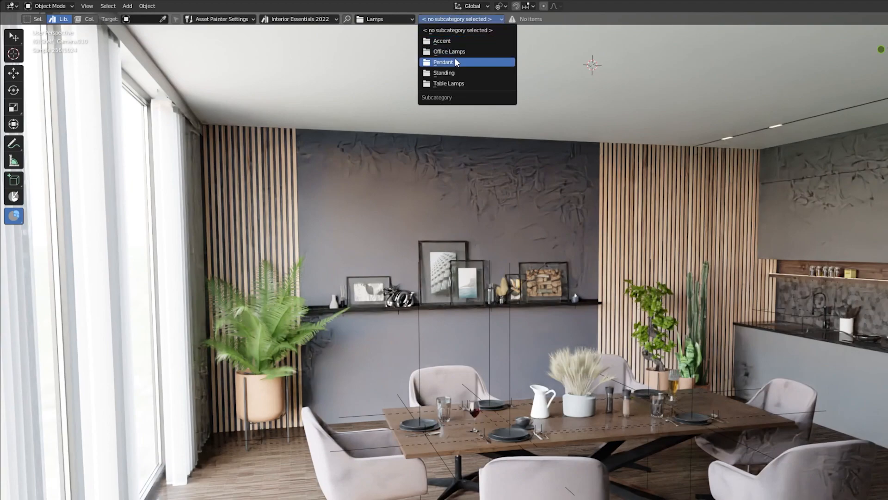
pyautogui.click(443, 61)
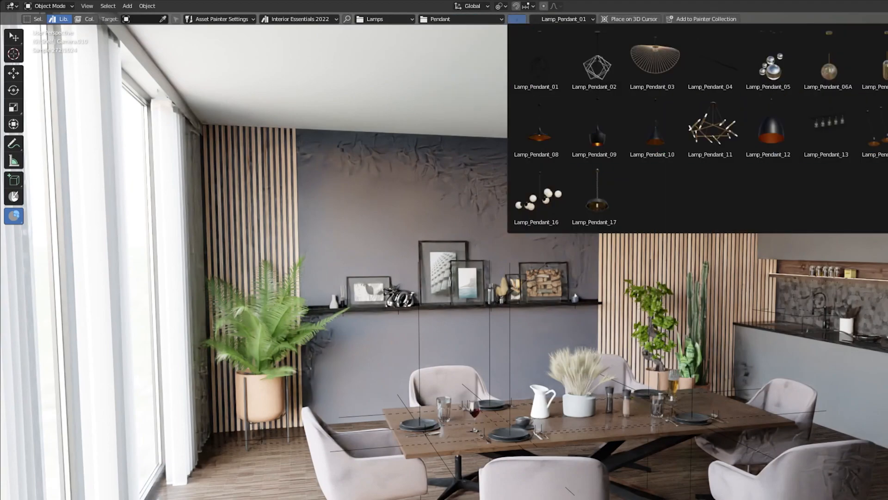
pyautogui.click(535, 195)
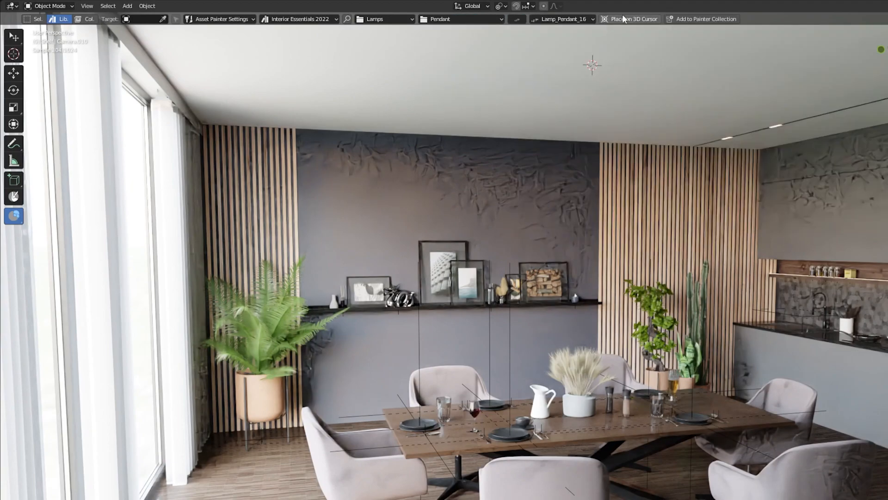
pyautogui.click(632, 18)
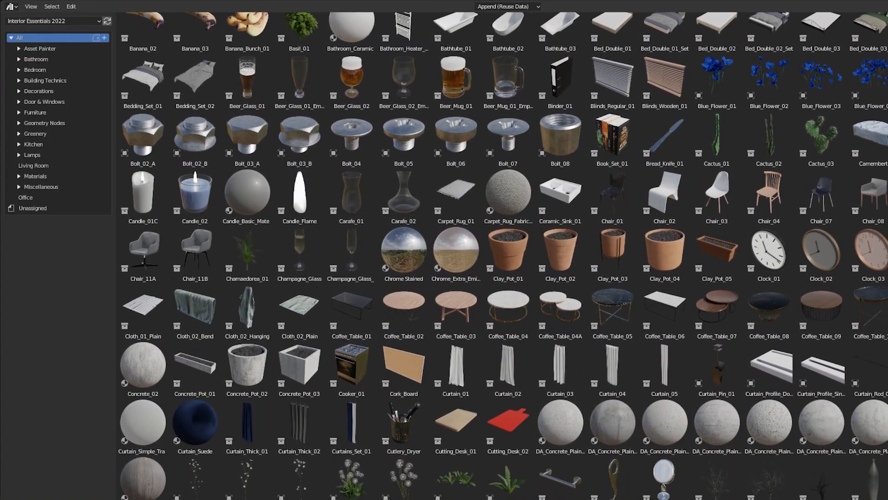
# Step: Scroll through the Interior Essentials 2022 library thumbnails to browse furniture, decor and materials
pyautogui.scroll(-3)
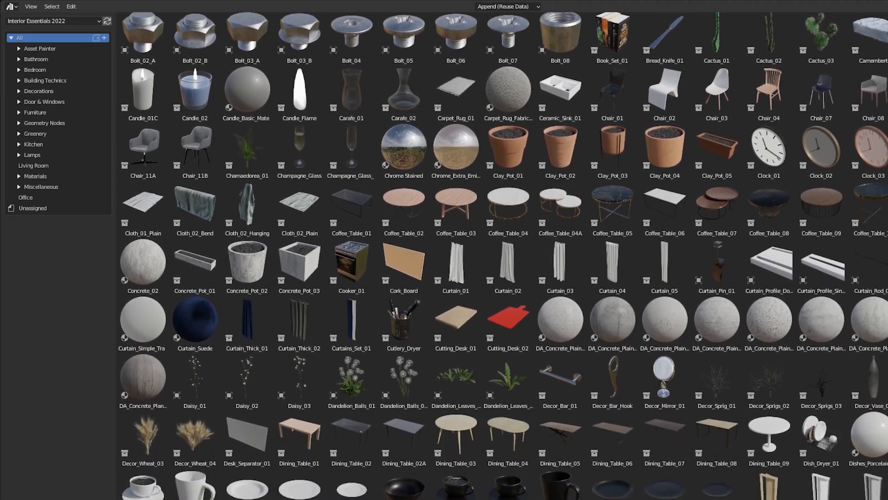
pyautogui.scroll(-3)
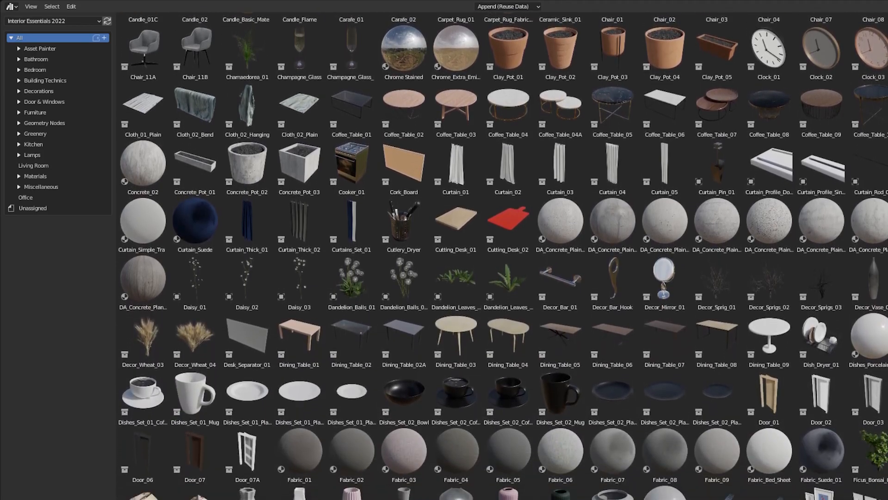
pyautogui.scroll(-3)
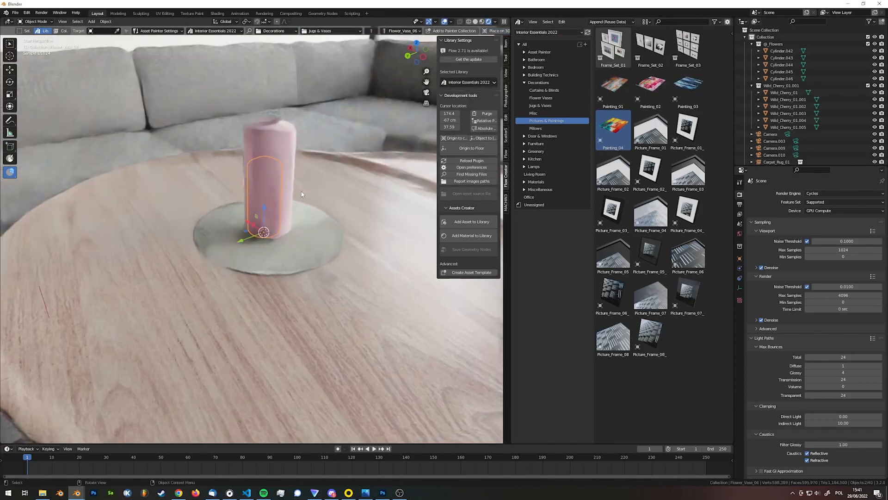
# Step: Place Flower_Vase_06 and Decor_Wheat_03 on the round coffee table
pyautogui.click(532, 113)
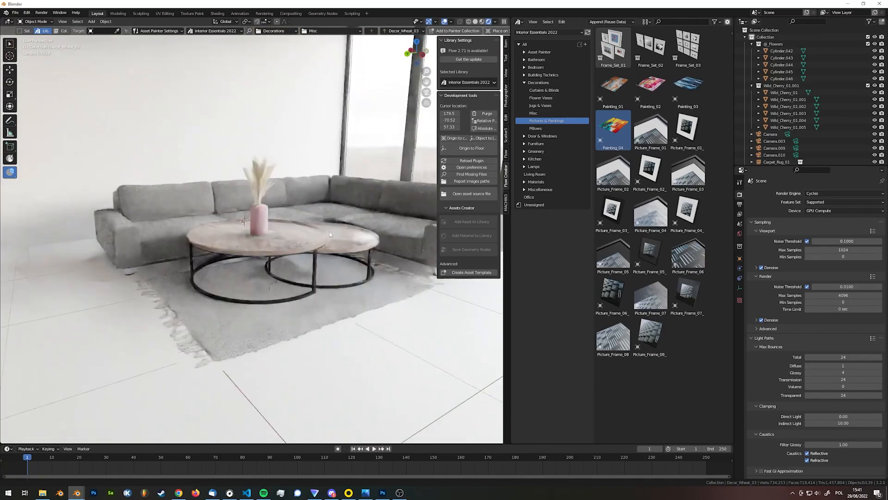
pyautogui.click(207, 31)
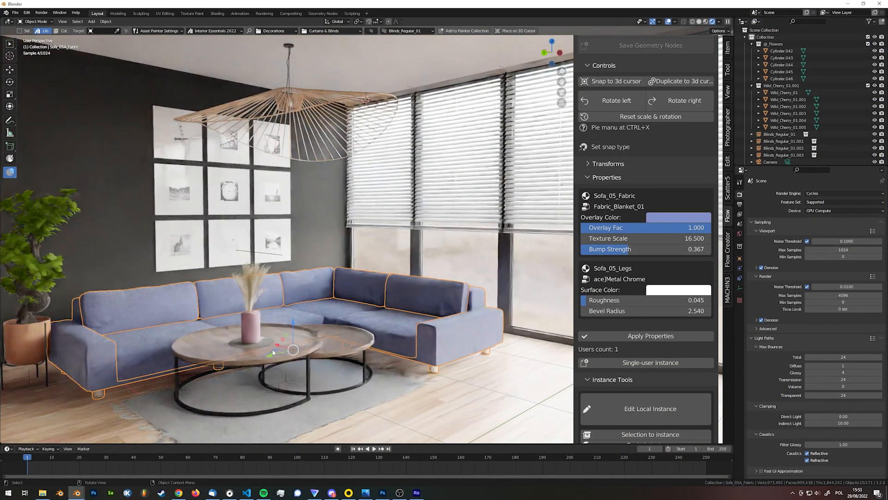
# Step: Apply the blue overlay color properties to the sectional sofa
pyautogui.click(283, 379)
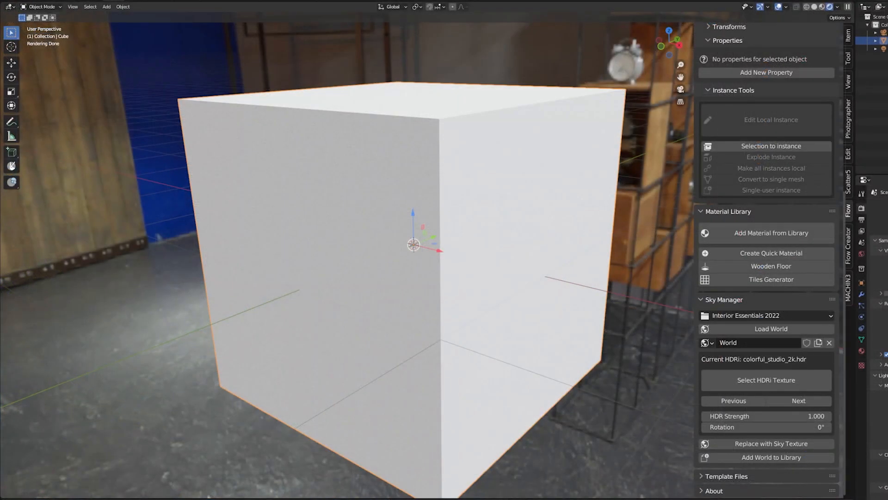
# Step: Generate a Checker ceramic tile material with 15x30 cm tiles and 5 mm mortar
pyautogui.click(770, 278)
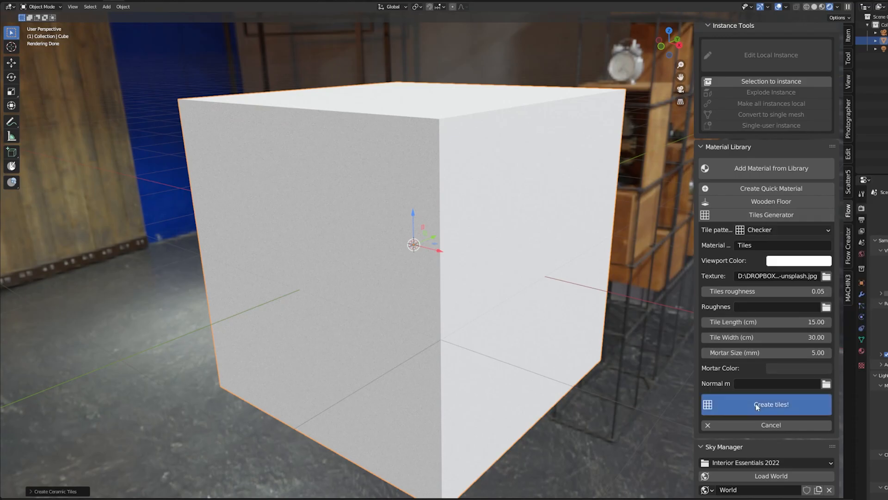
pyautogui.click(765, 404)
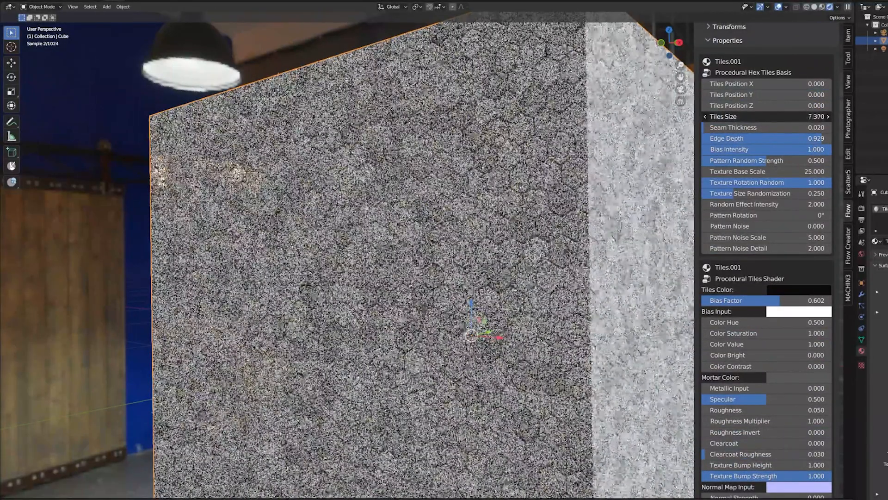
# Step: Drag the Tiles Size field to enlarge the procedural hex tiles on the cube
pyautogui.moveTo(737, 116); pyautogui.dragTo(793, 116)
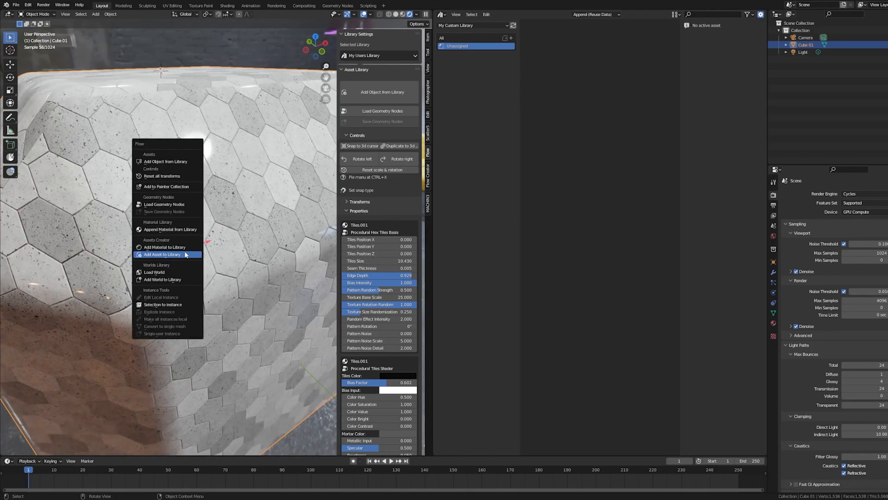
# Step: Add Cube 01 to My Users Library under a new Asset Category
pyautogui.click(162, 254)
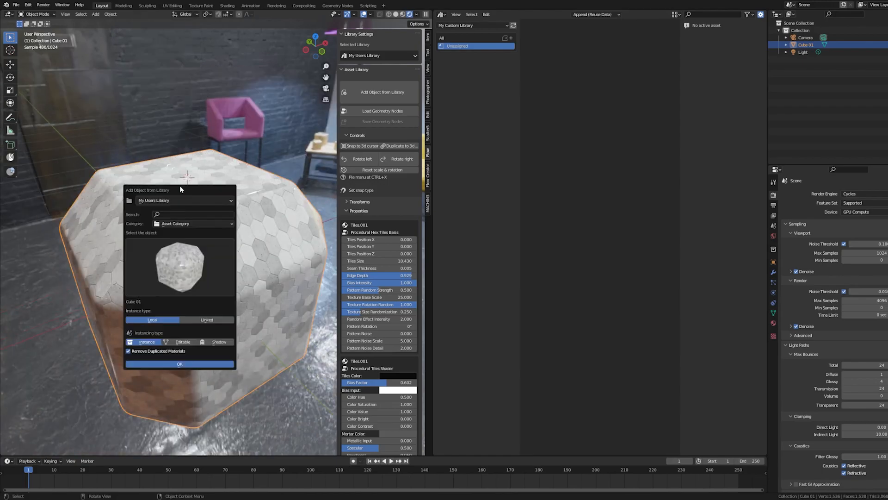
pyautogui.click(179, 363)
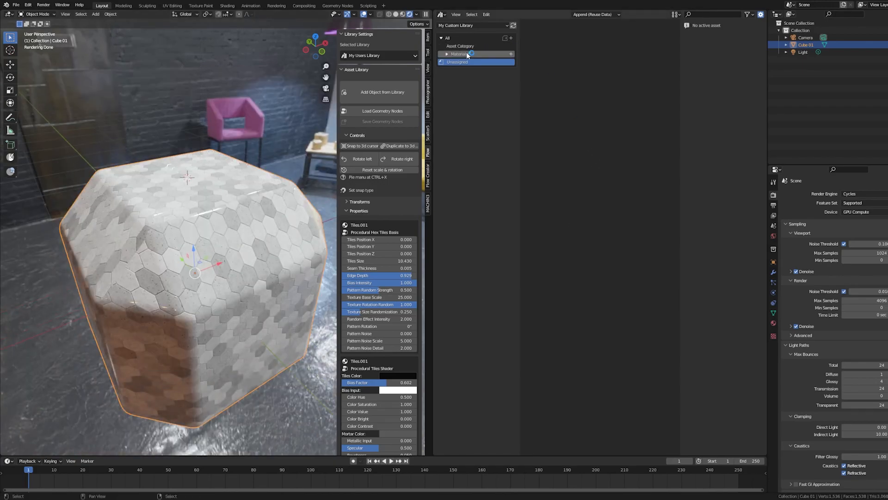